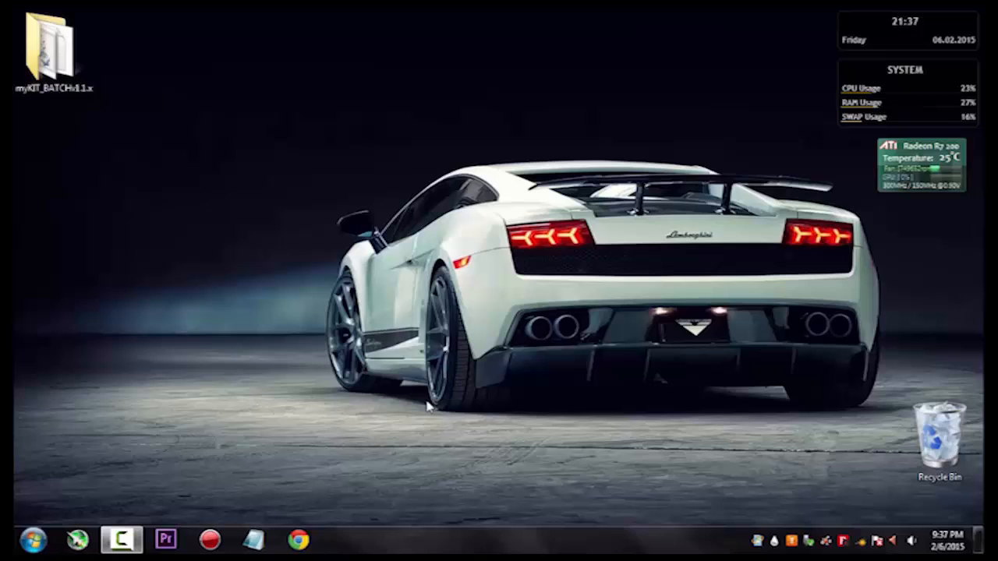
mouse_move(418, 398)
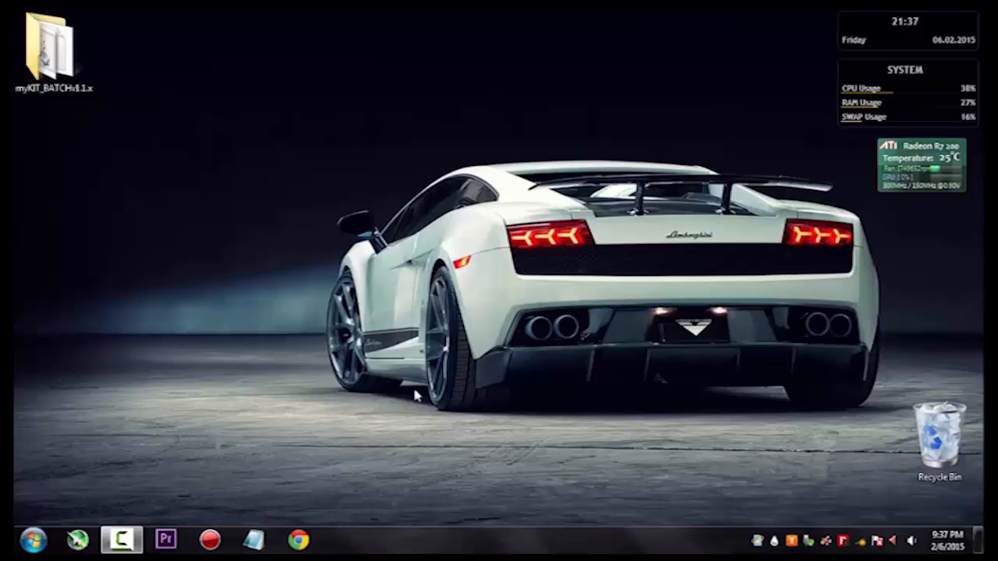
Bring up the myKIT_BATCH folder's properties showing 96 files, 35 folders, about 31.7 MB.
click(53, 44)
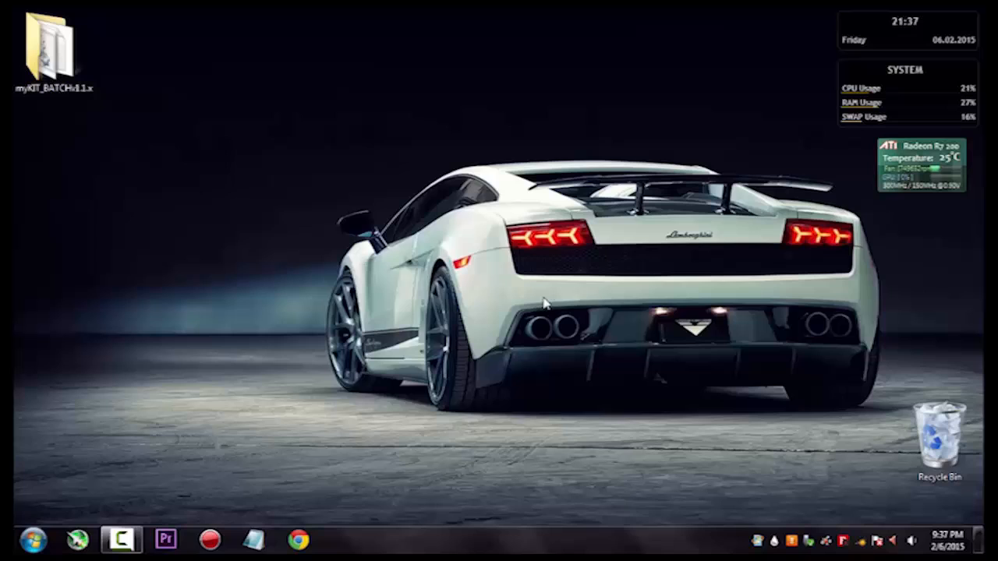
mouse_move(115, 94)
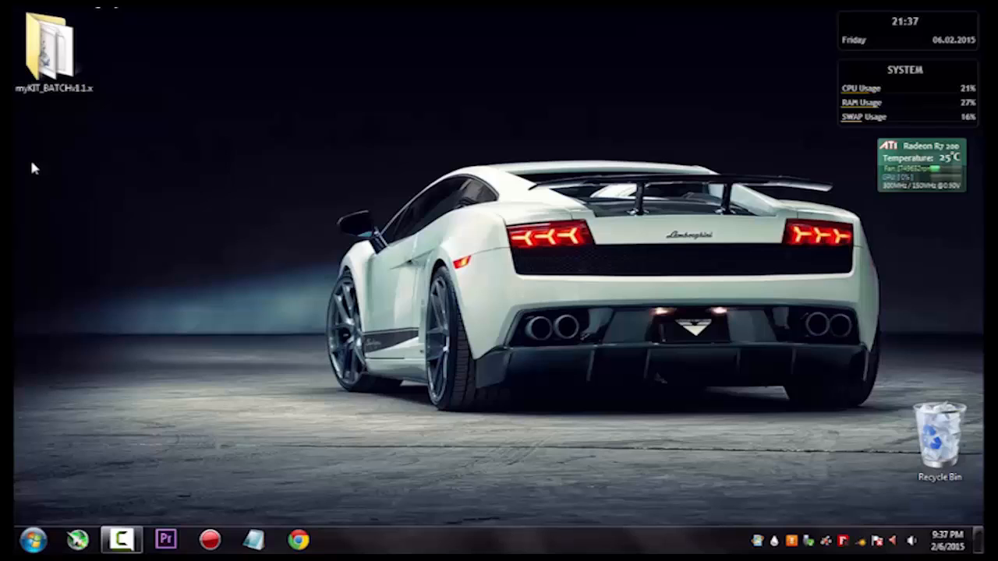
mouse_move(42, 155)
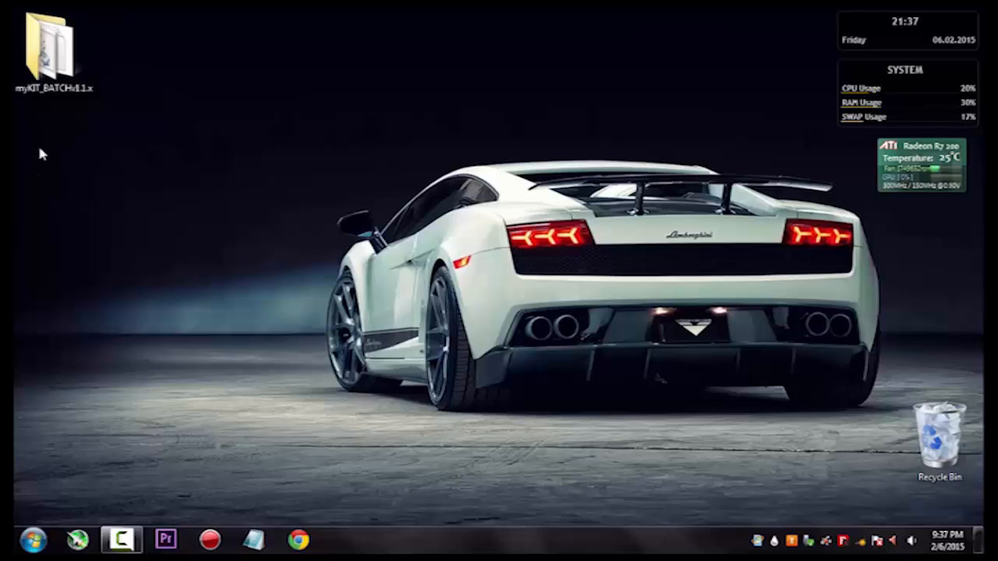
mouse_move(50, 44)
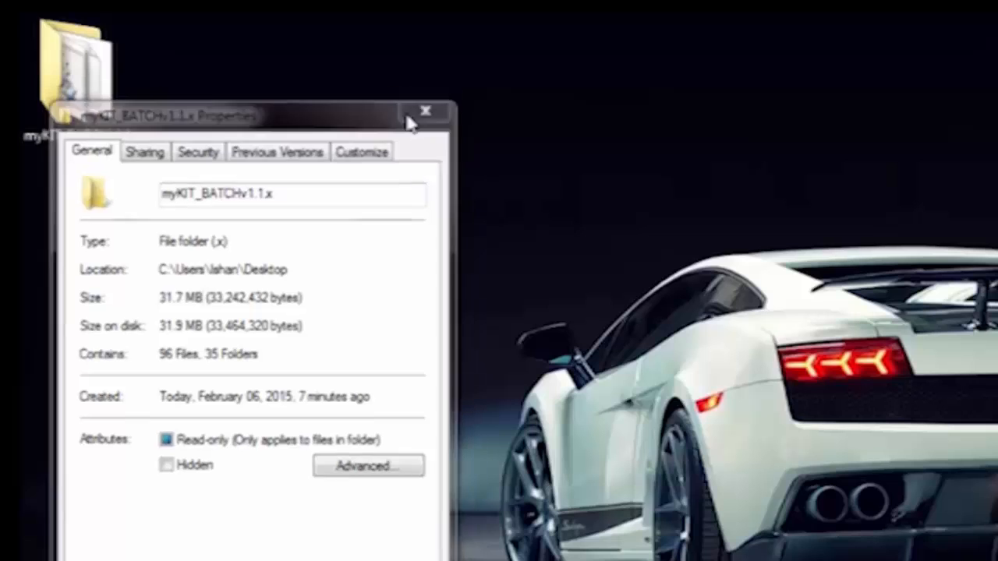
Launch run-me.bat from the myKIT_BATCH folder and enter ACCEPT at the disclaimer.
click(426, 109)
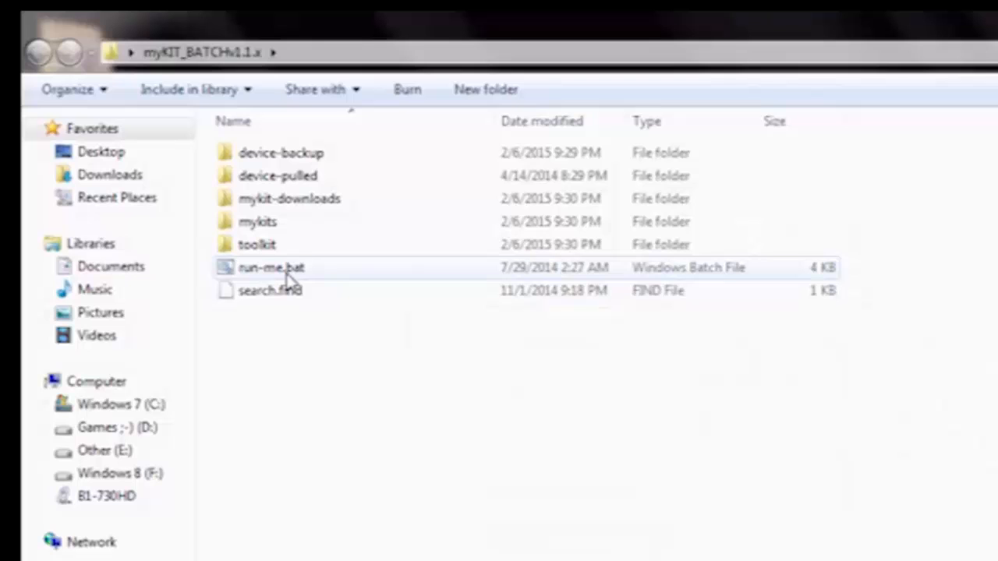
mouse_move(272, 268)
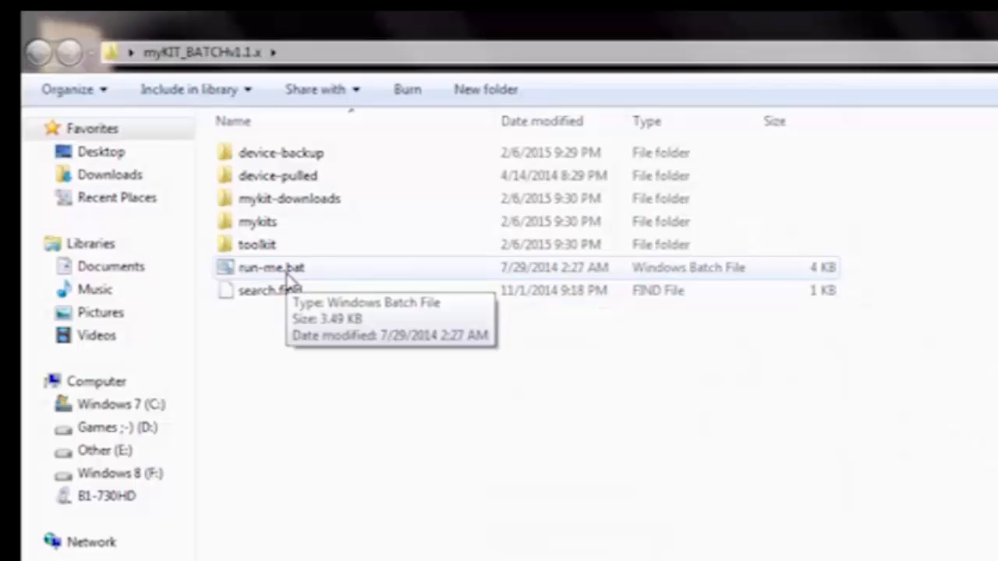
double_click(272, 267)
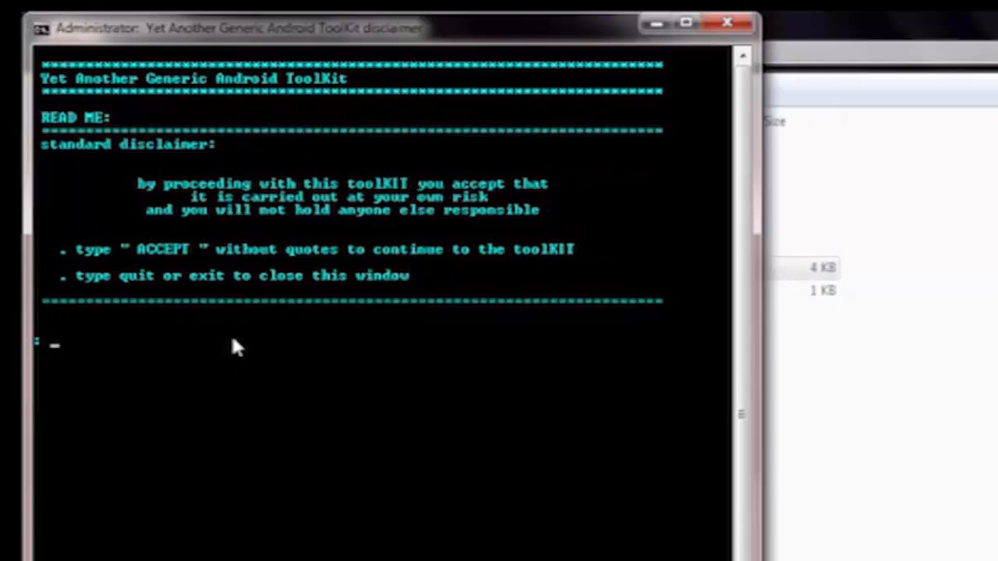
text(ACCE)
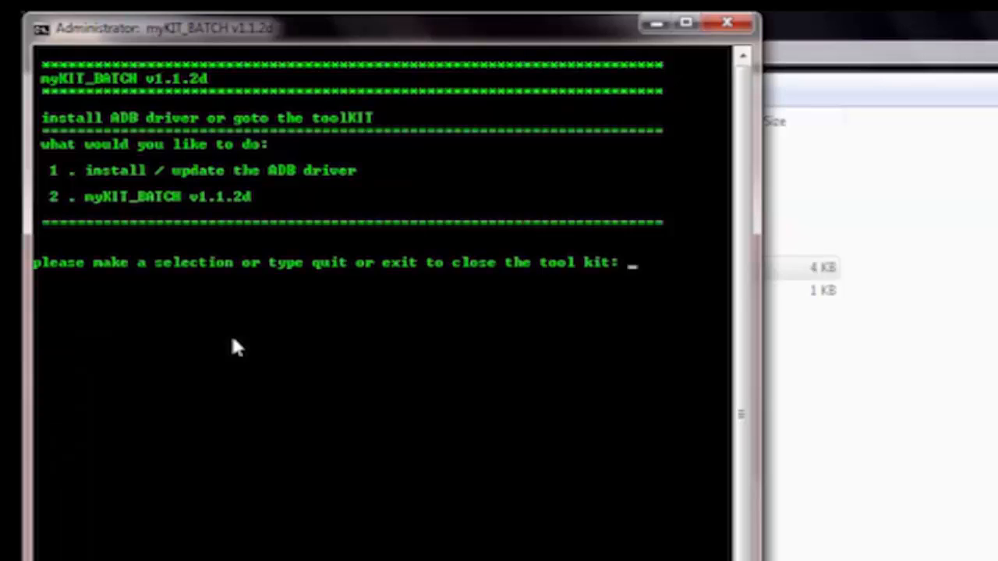
Choose option 1 and complete the Generic ADB Driver Installer so the device shows ADB-ONLINE.
text(1)
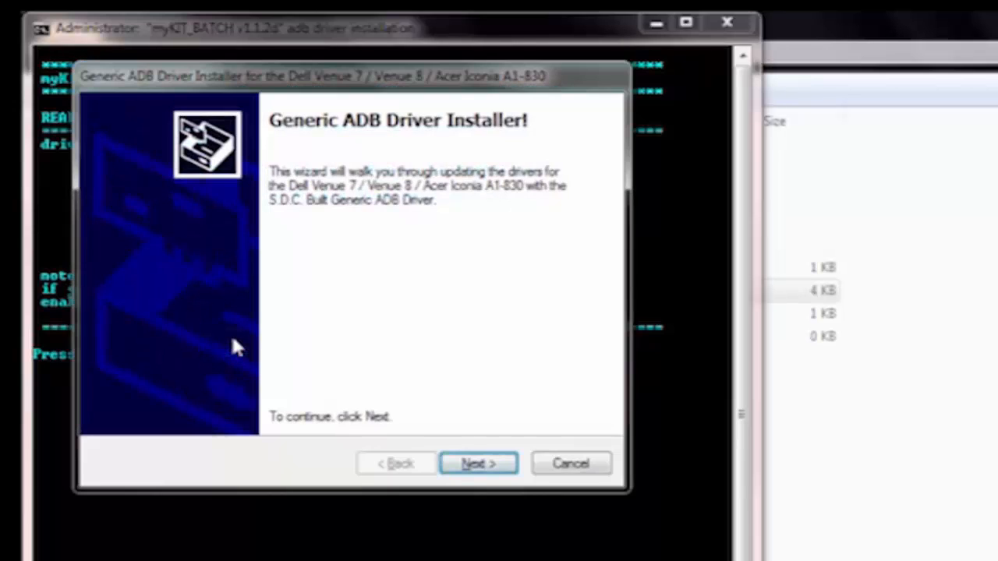
click(477, 464)
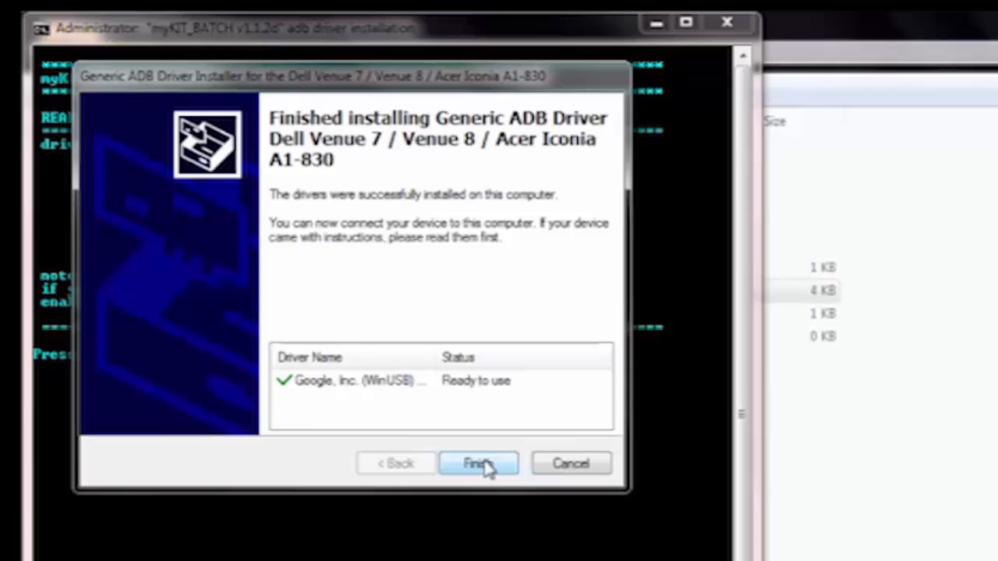
click(477, 463)
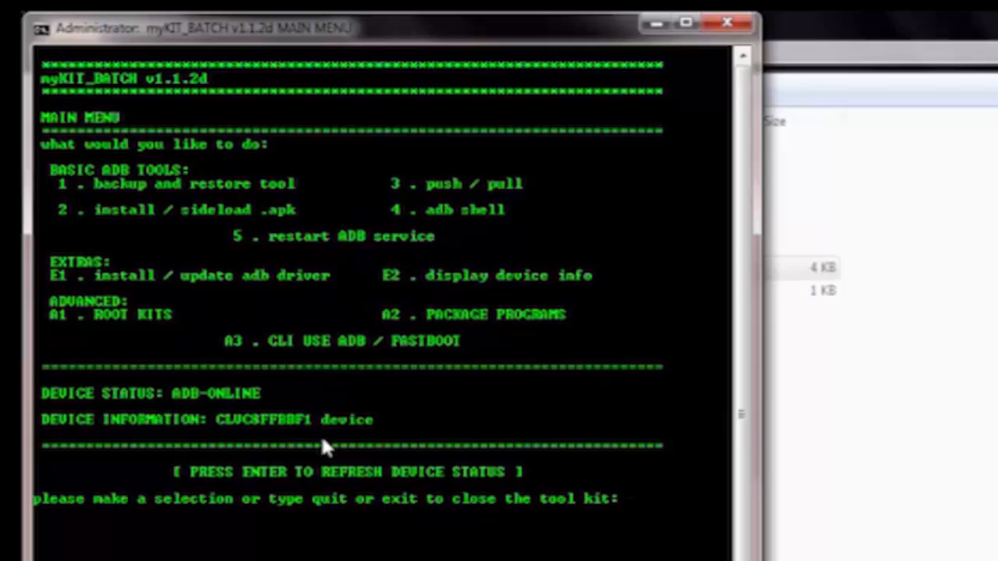
mouse_move(159, 89)
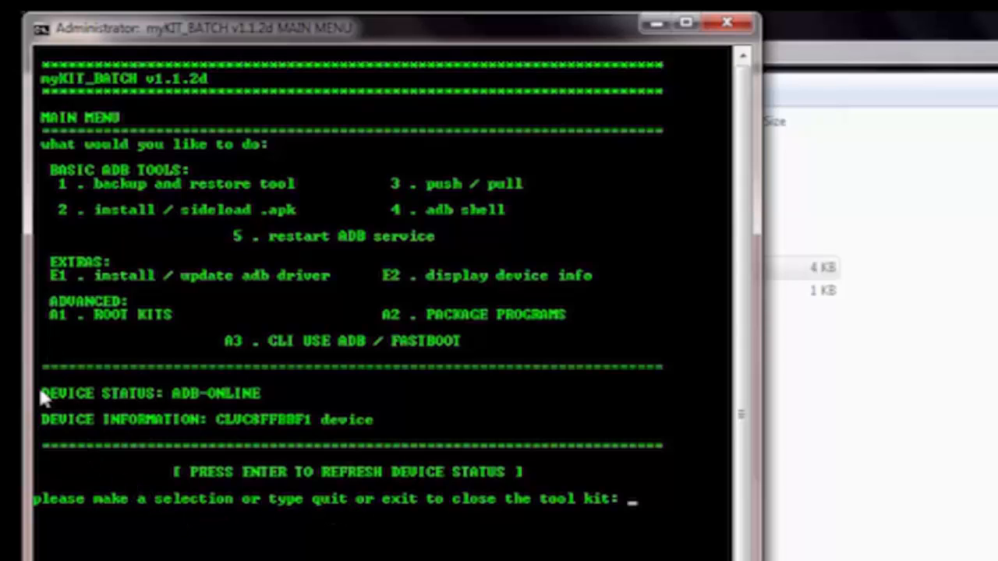
mouse_move(132, 466)
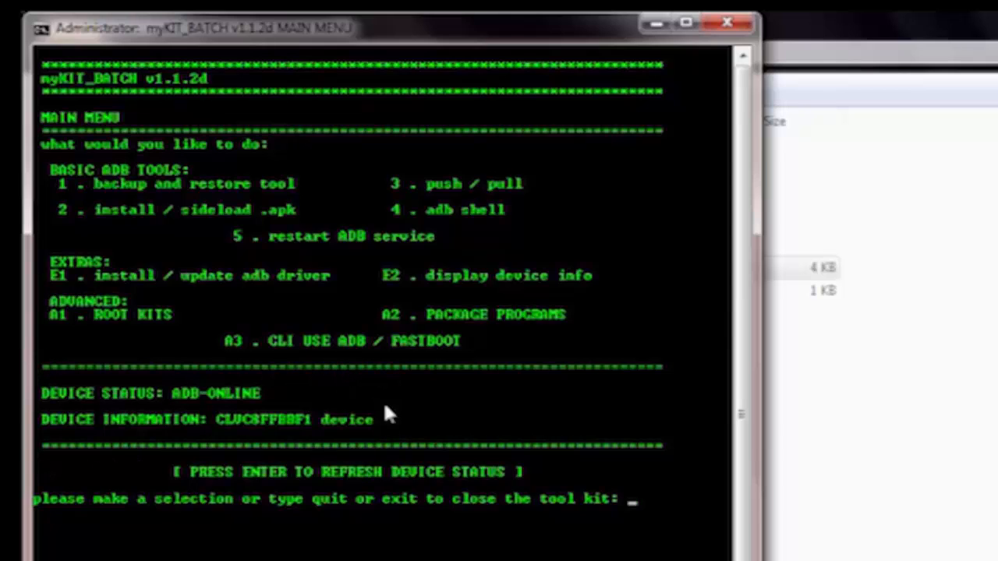
mouse_move(608, 243)
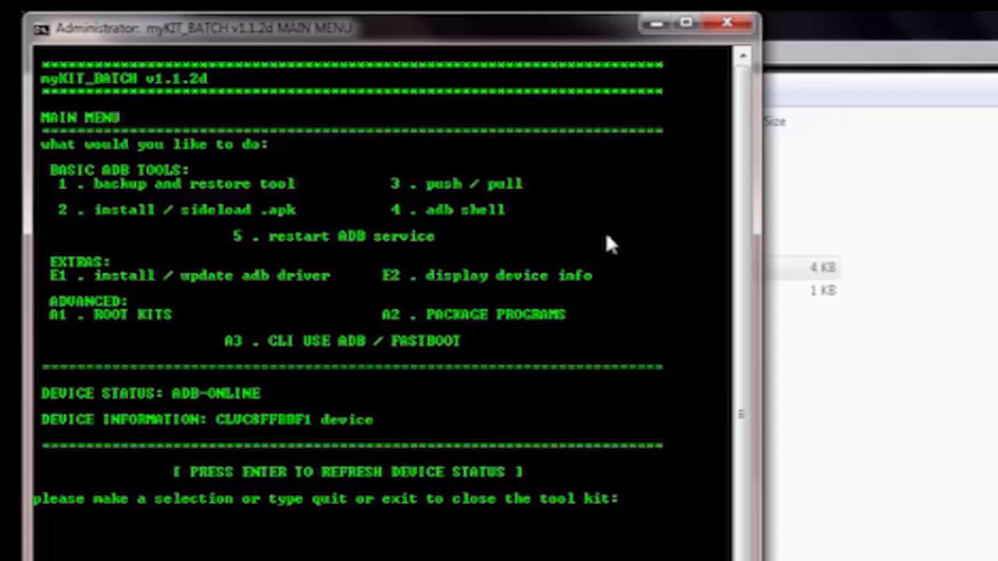
mouse_move(483, 269)
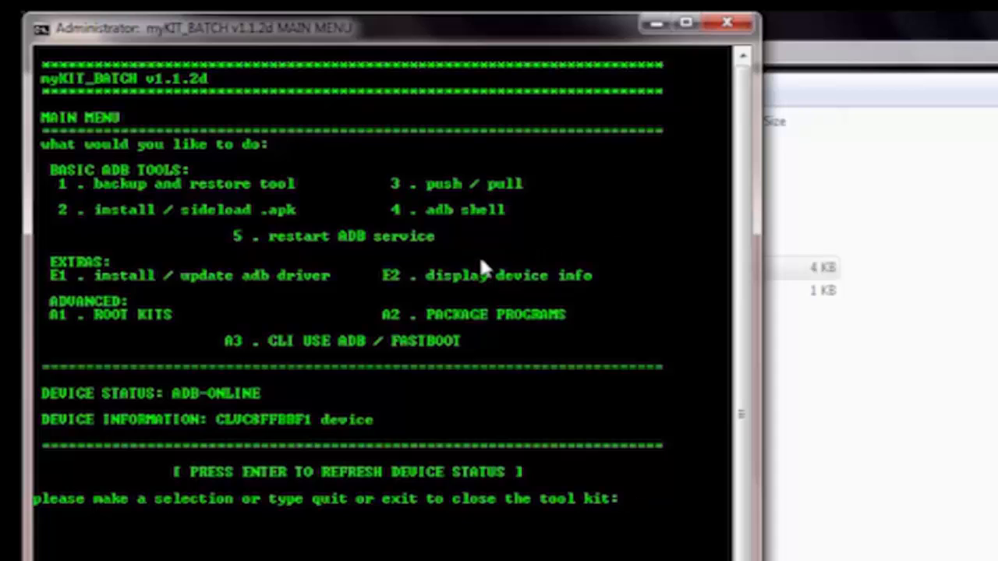
Enter A1 at the main menu to reach the ROOT KITS selection list.
text(A)
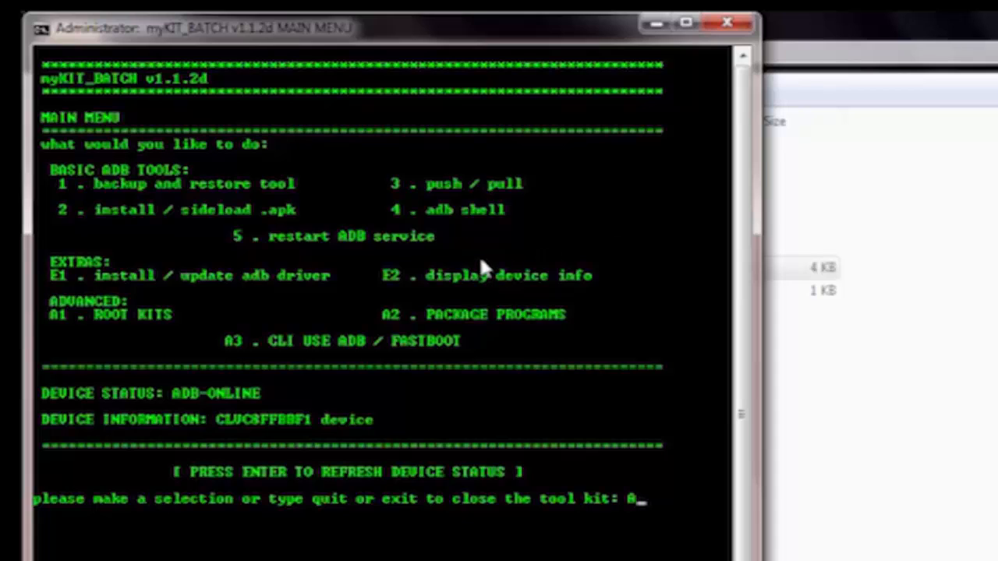
text(1)
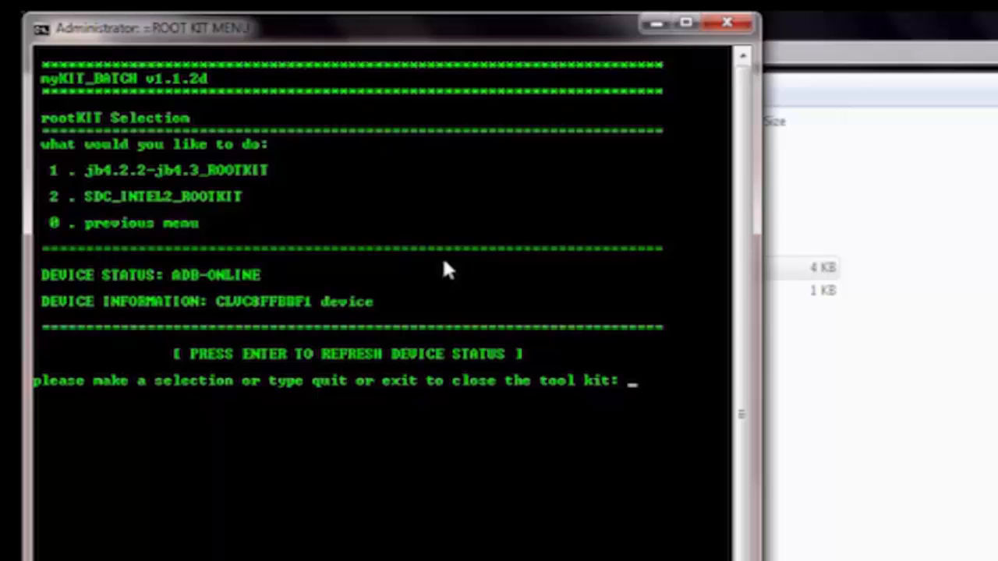
mouse_move(436, 216)
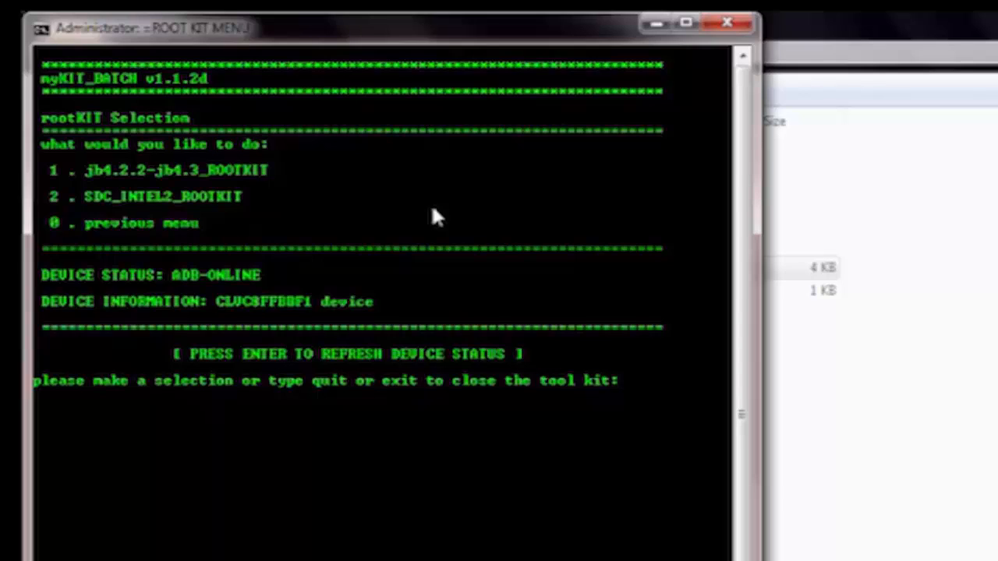
Select SDC_INTEL2_ROOTKIT (2), its superSU root option R2, and enter ACCEPT at the disclaimer.
text(2)
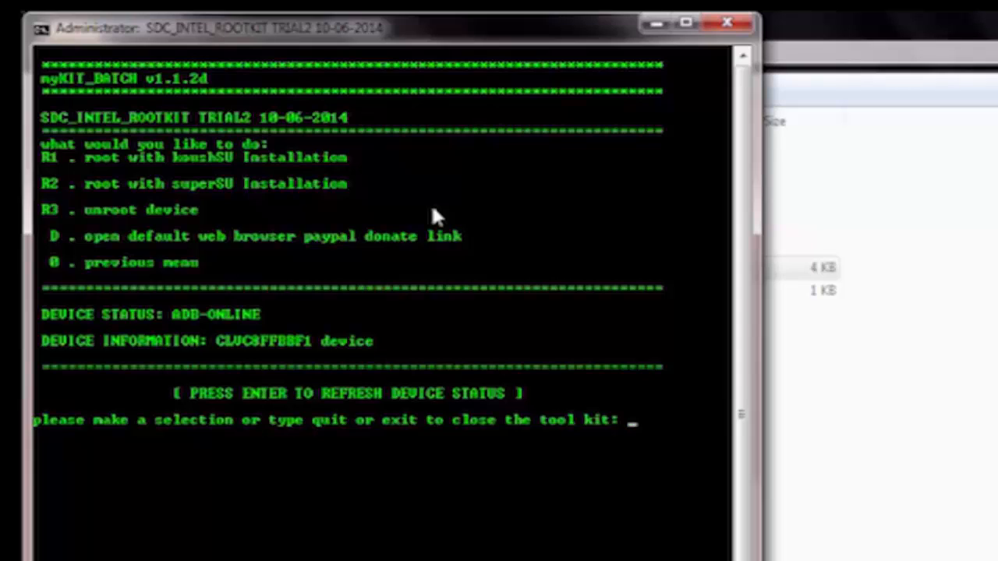
text(R)
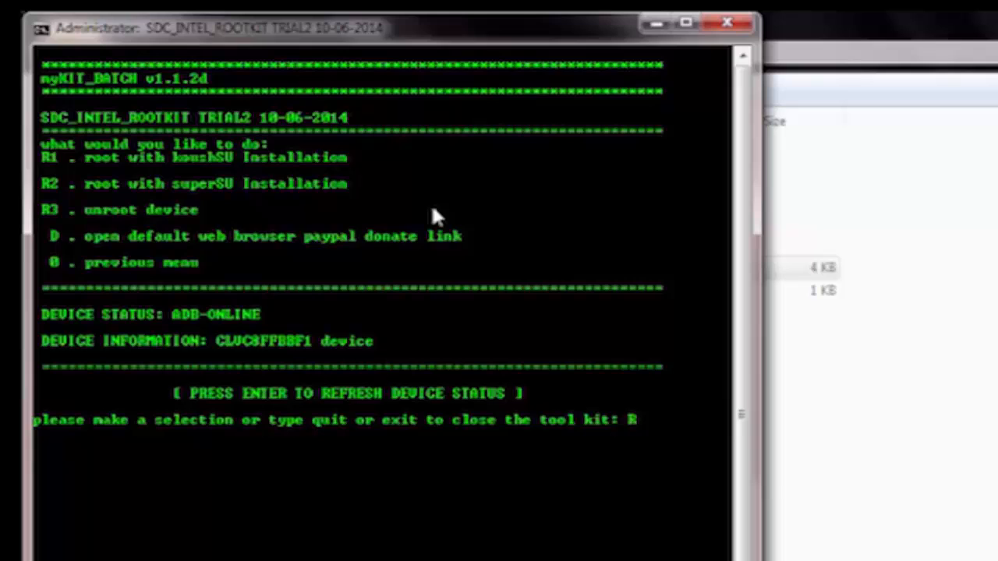
text(2)
text(ACC)
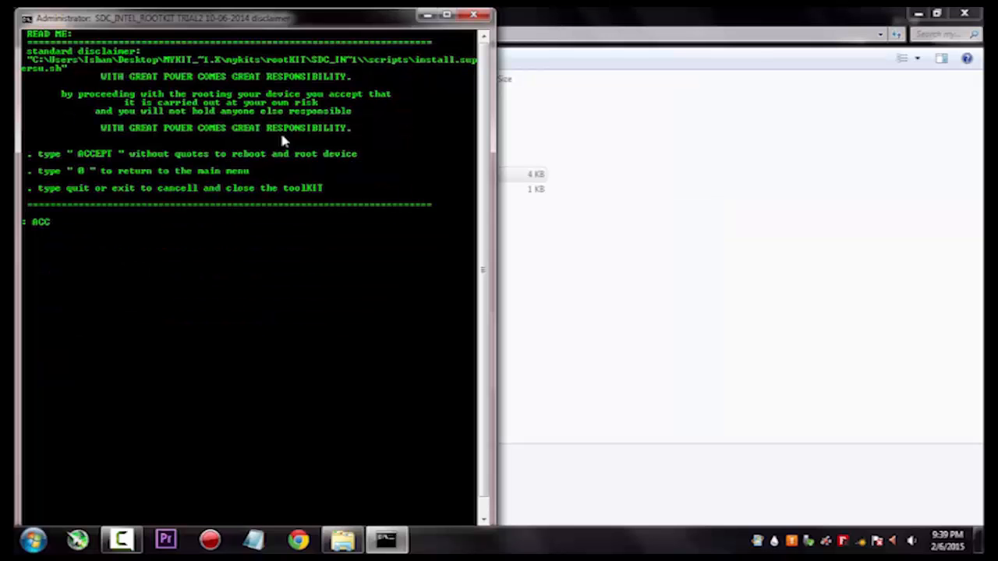
text(EP)
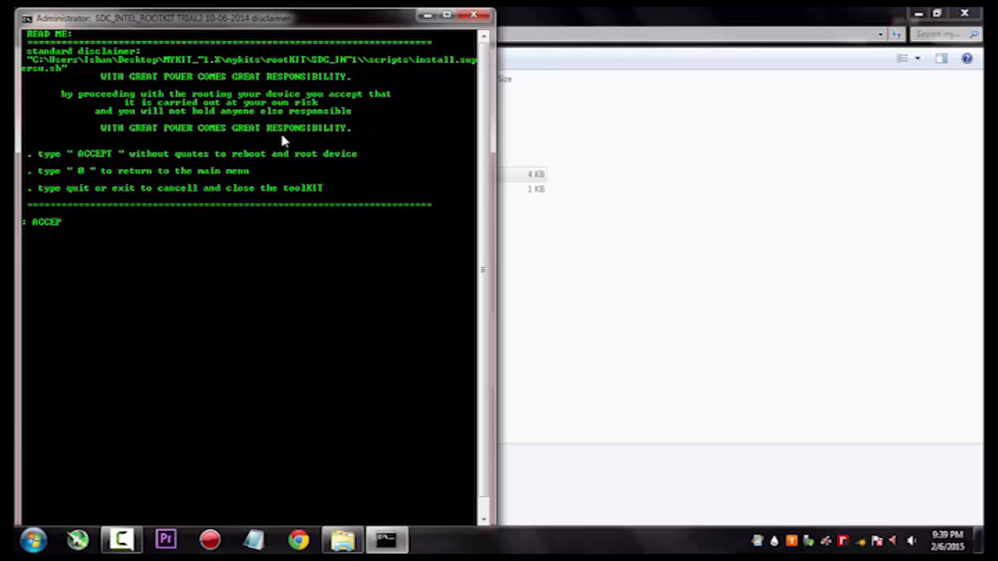